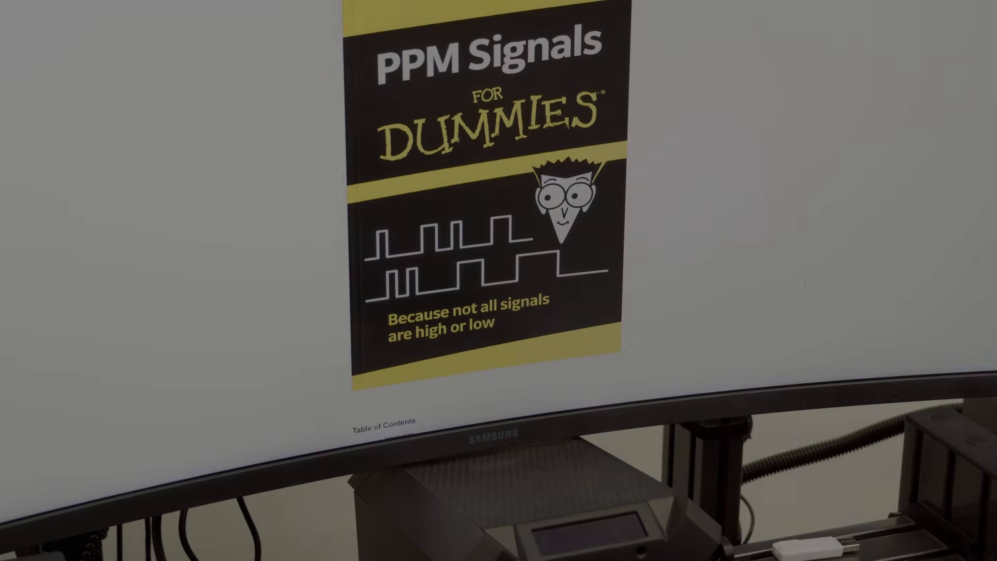
{"action": "scroll", "scroll_direction": "down", "scroll_amount": 3}
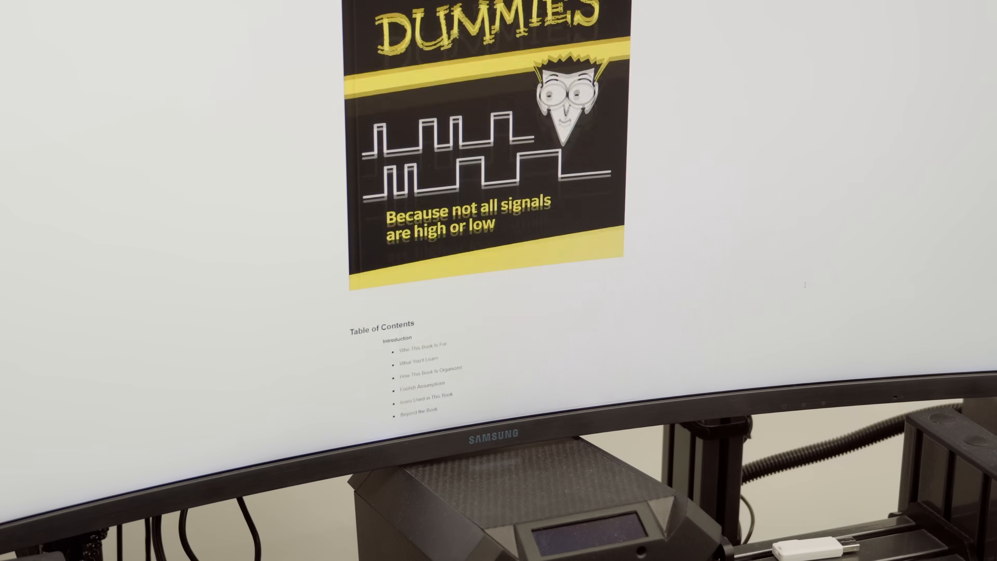
{"action": "scroll", "scroll_direction": "down", "scroll_amount": 3}
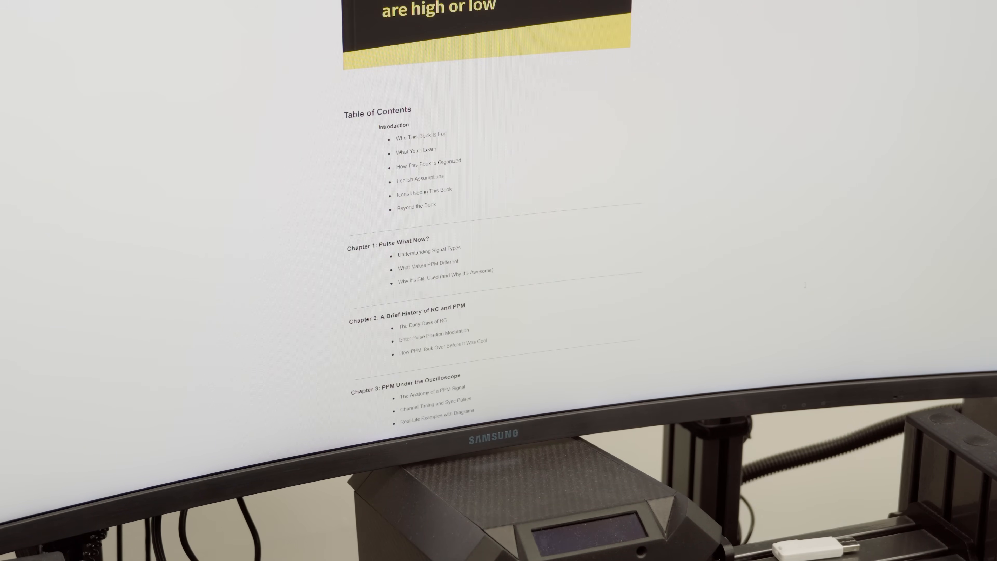
{"action": "scroll", "scroll_direction": "down", "scroll_amount": 3}
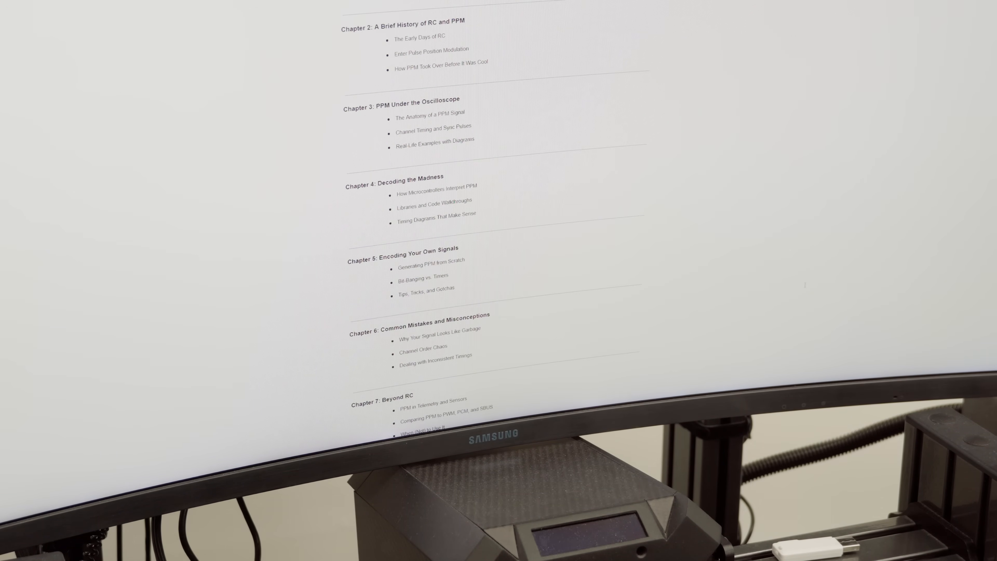
{"action": "scroll", "scroll_direction": "down", "scroll_amount": 3}
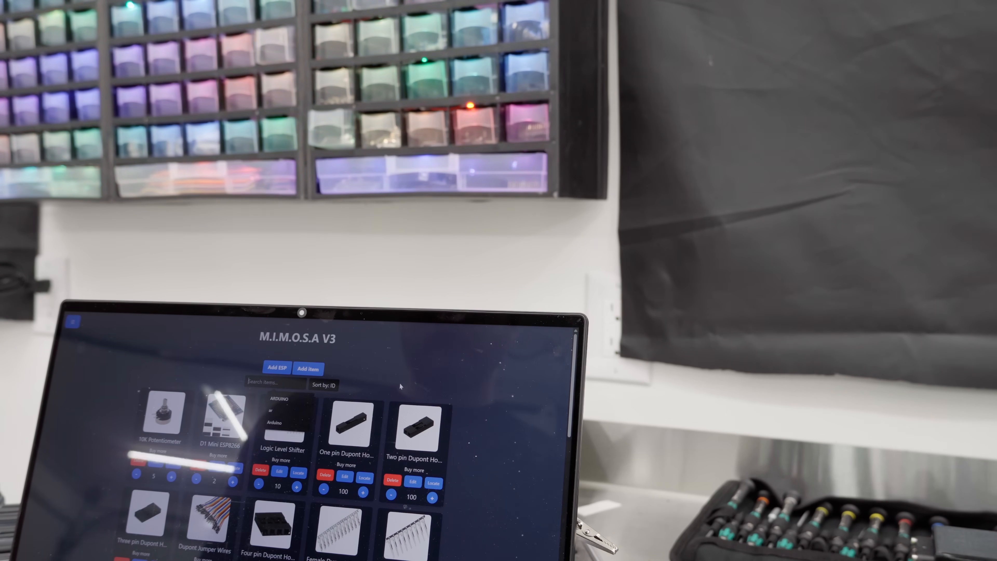
{"action": "type", "text": "ard"}
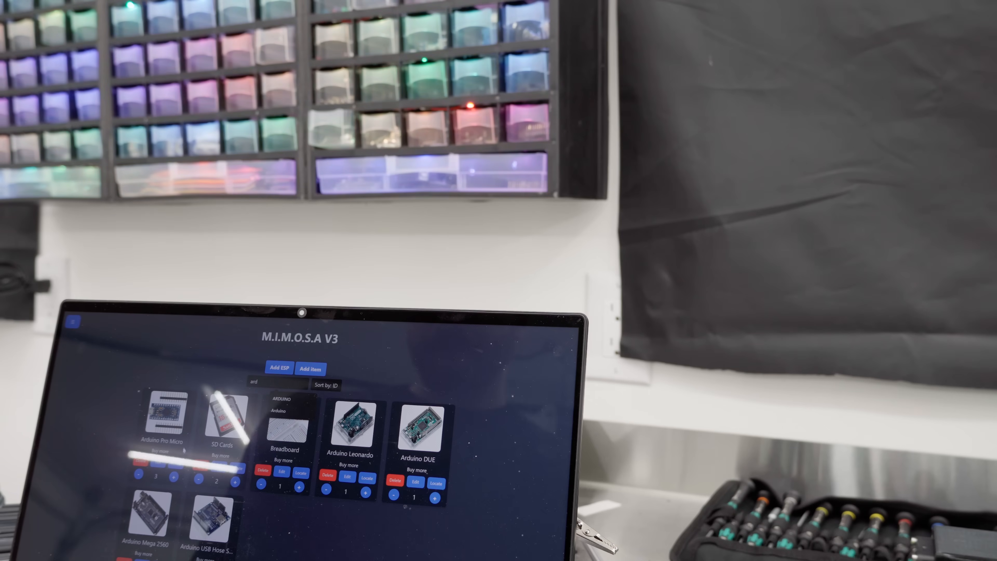